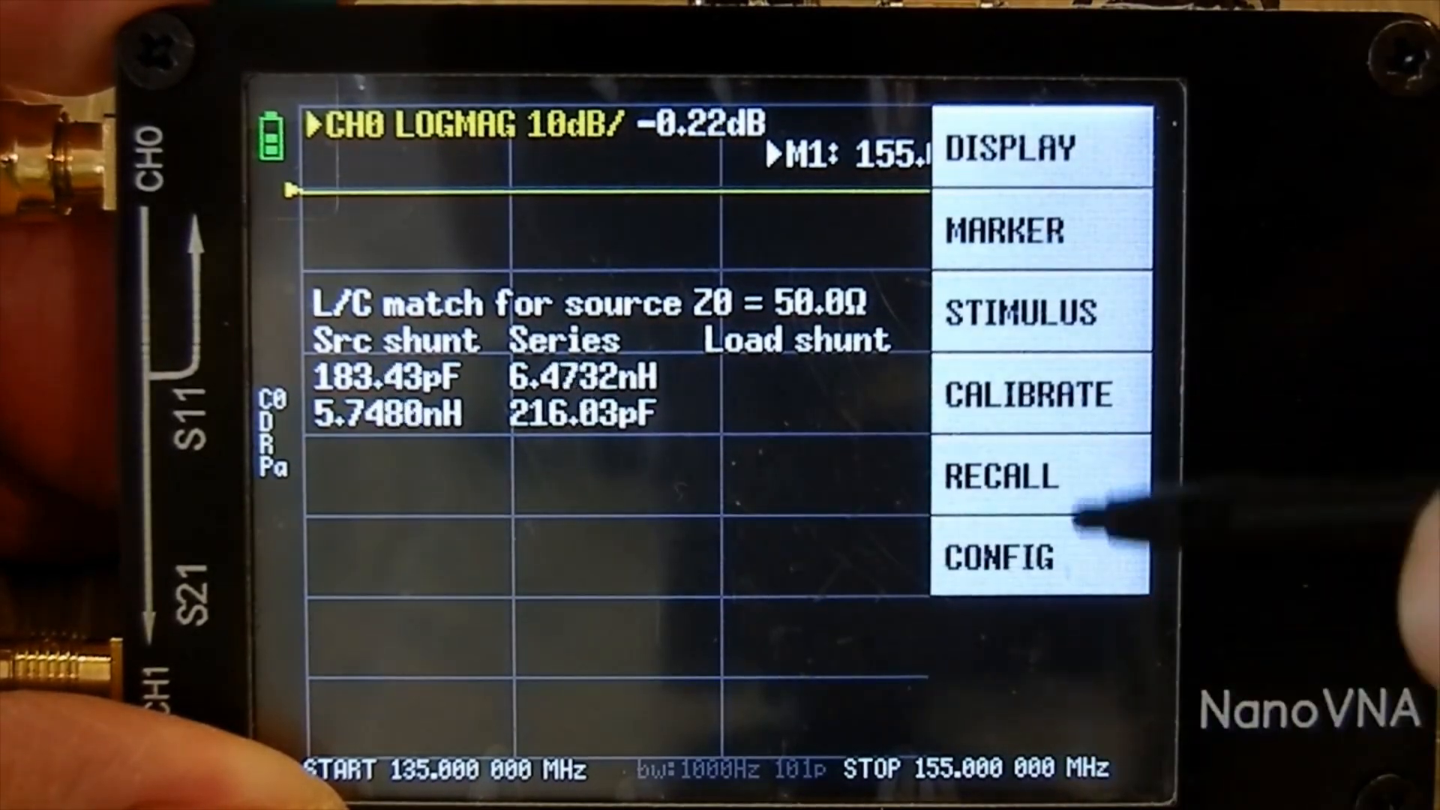
- Reset the calibration from the CALIBRATE menu so none is applied
left_click(1040, 395)
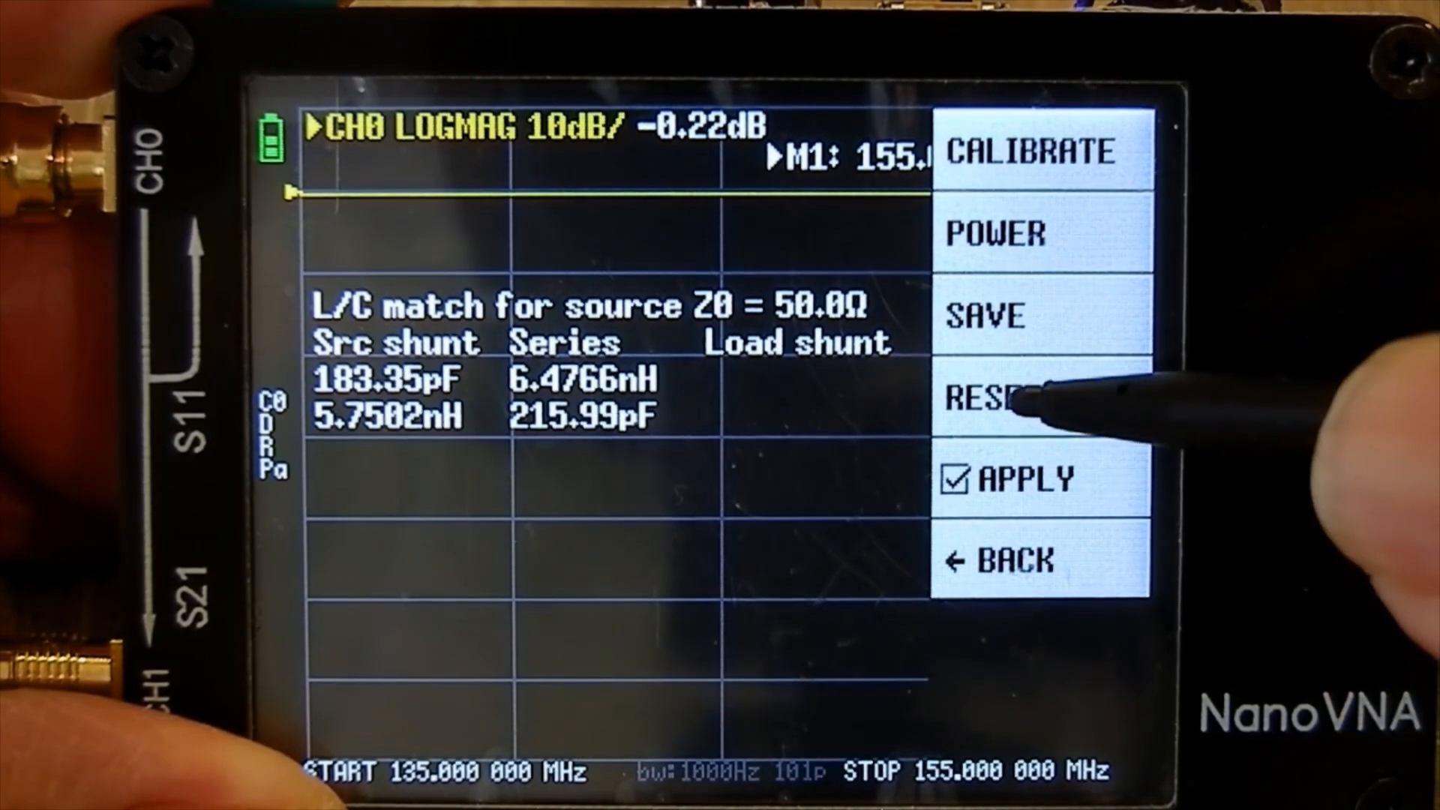
left_click(956, 479)
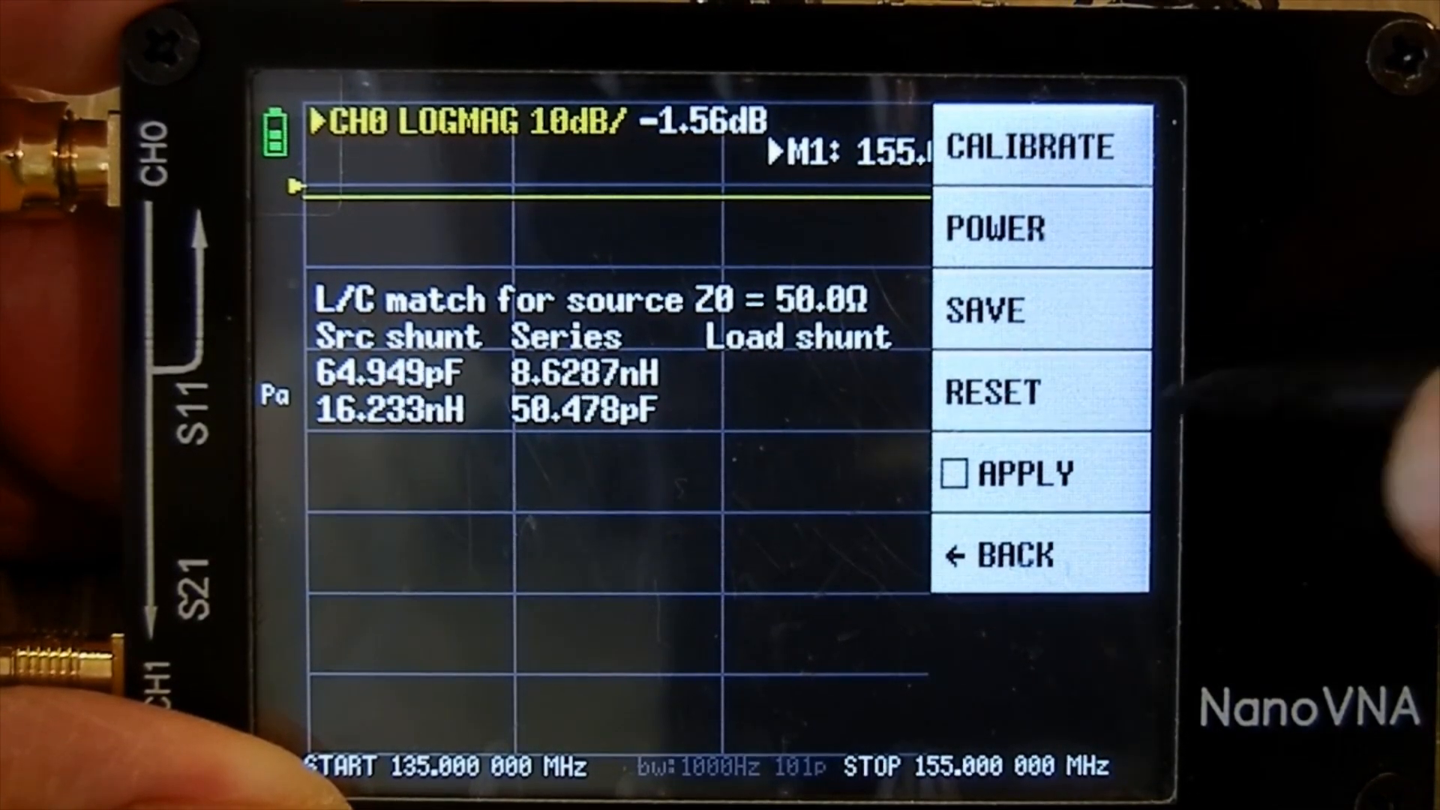
- Set the STIMULUS sweep to start at 140 MHz and stop at 150 MHz
left_click(999, 555)
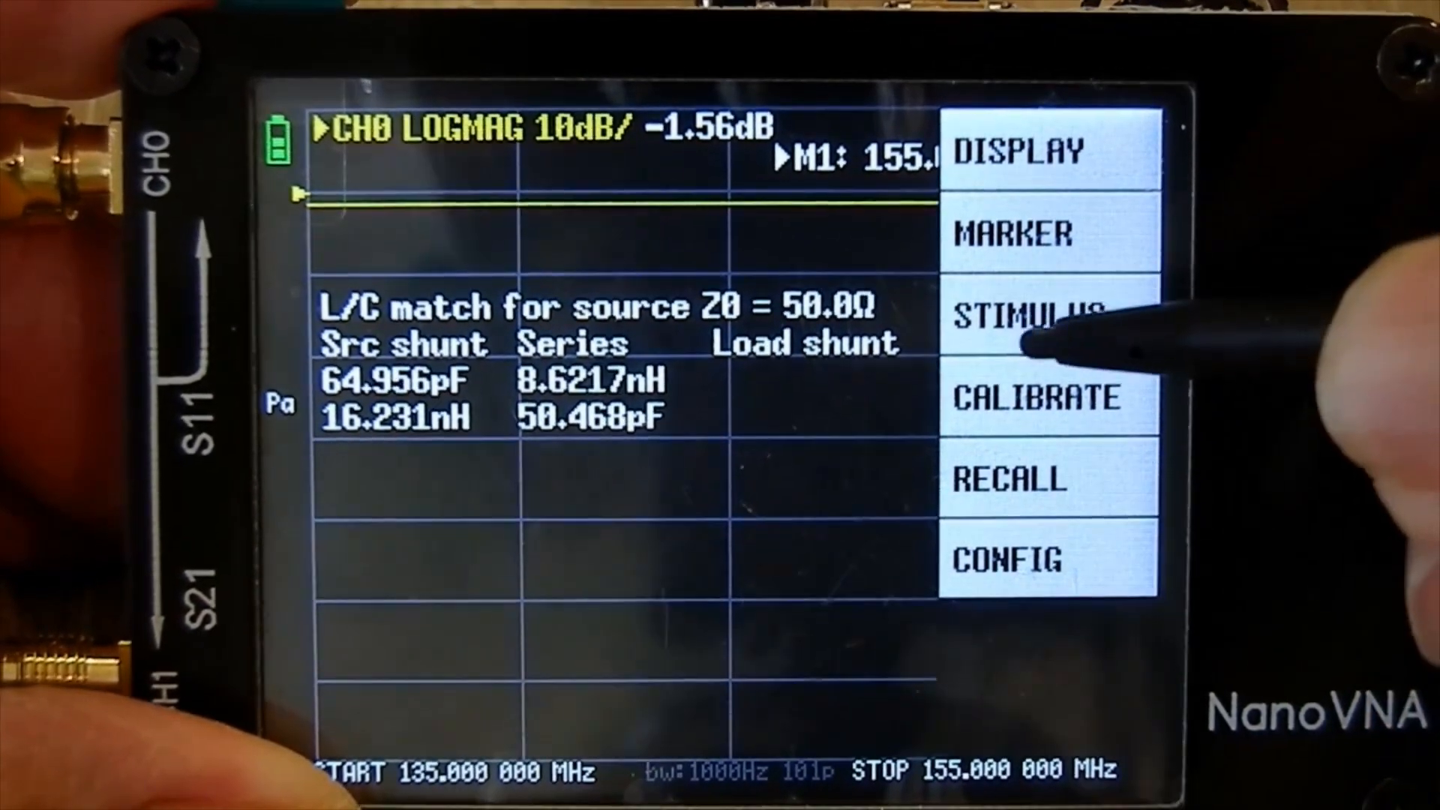
left_click(1047, 317)
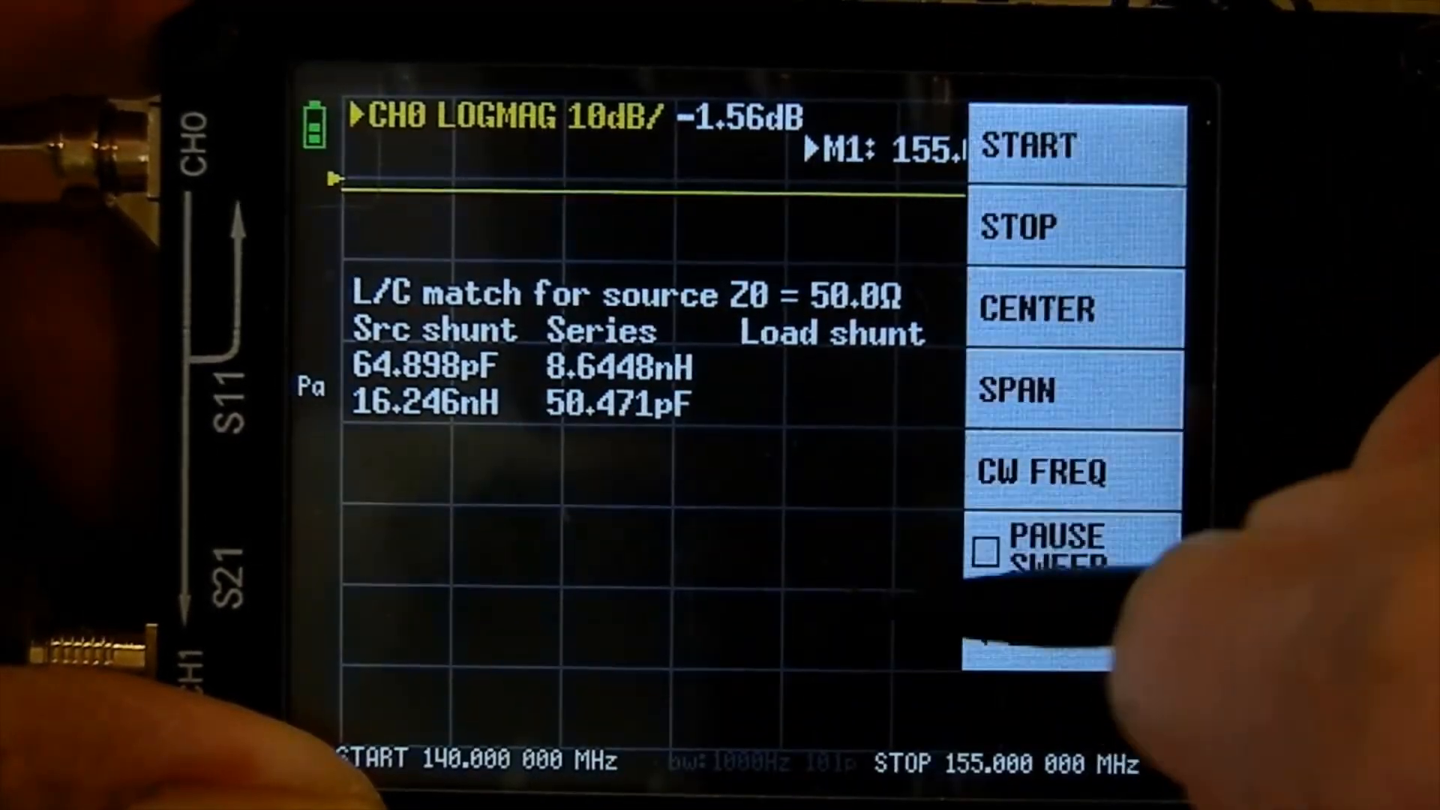
left_click(1019, 227)
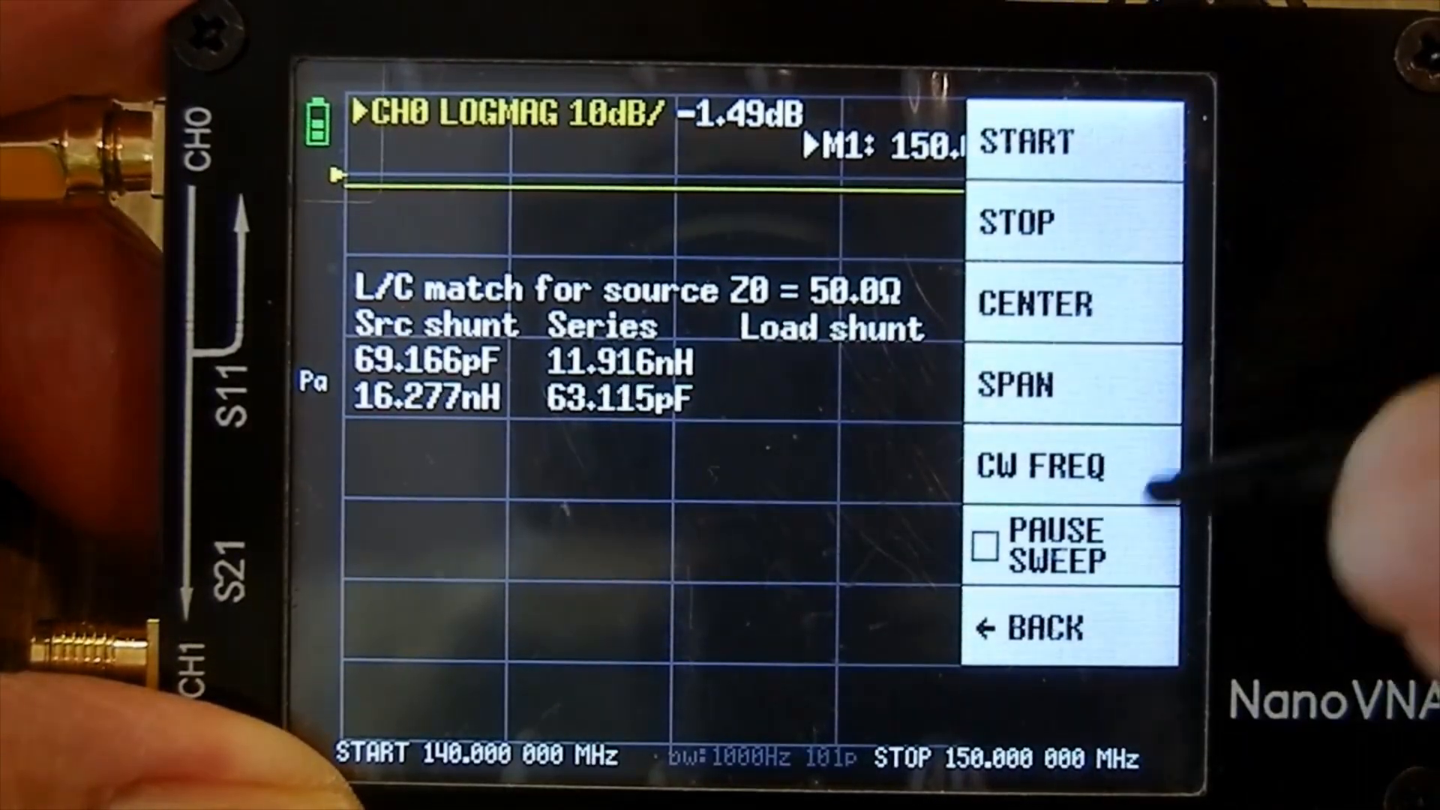
left_click(1030, 627)
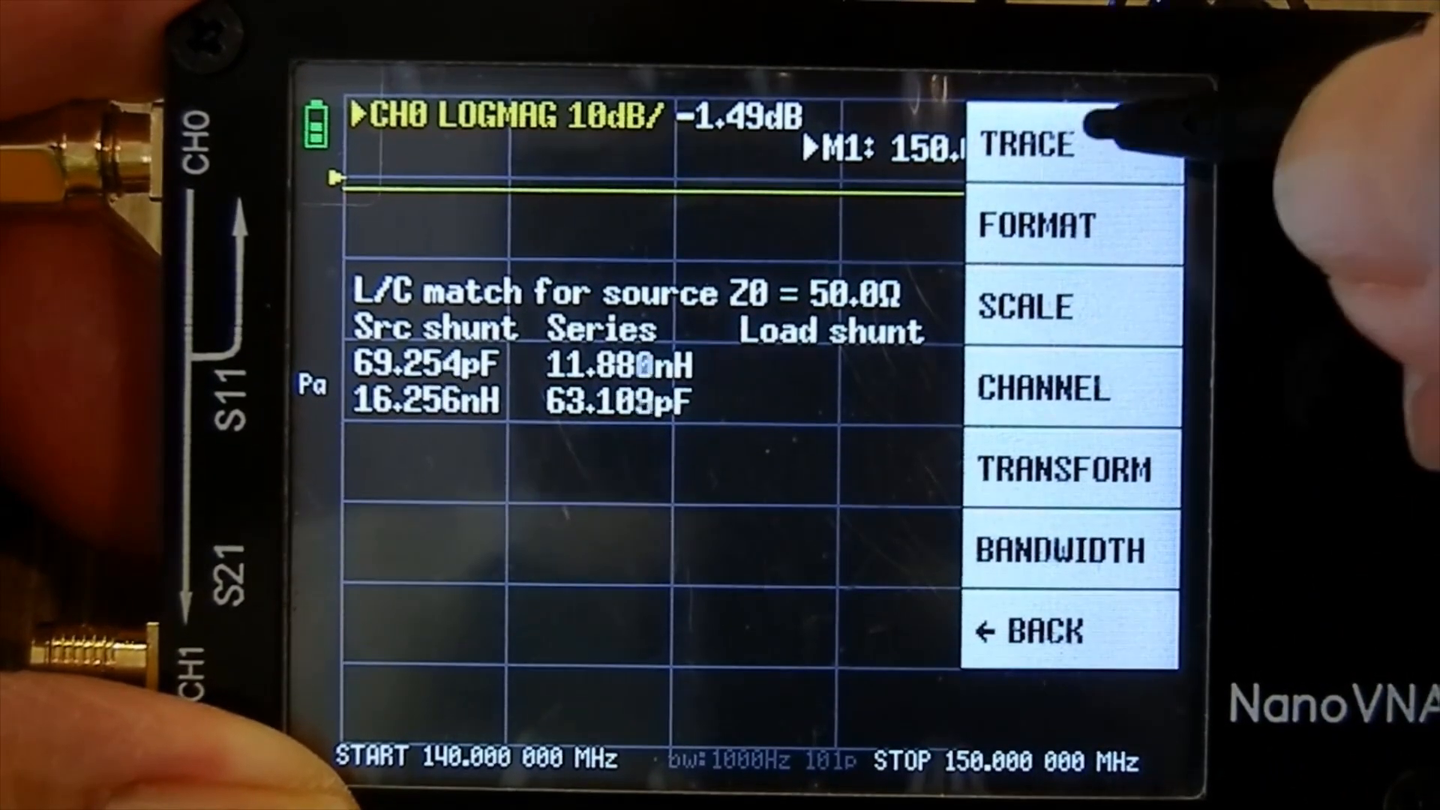
- Keep the channel 0 trace and change its format to SWR
left_click(1066, 144)
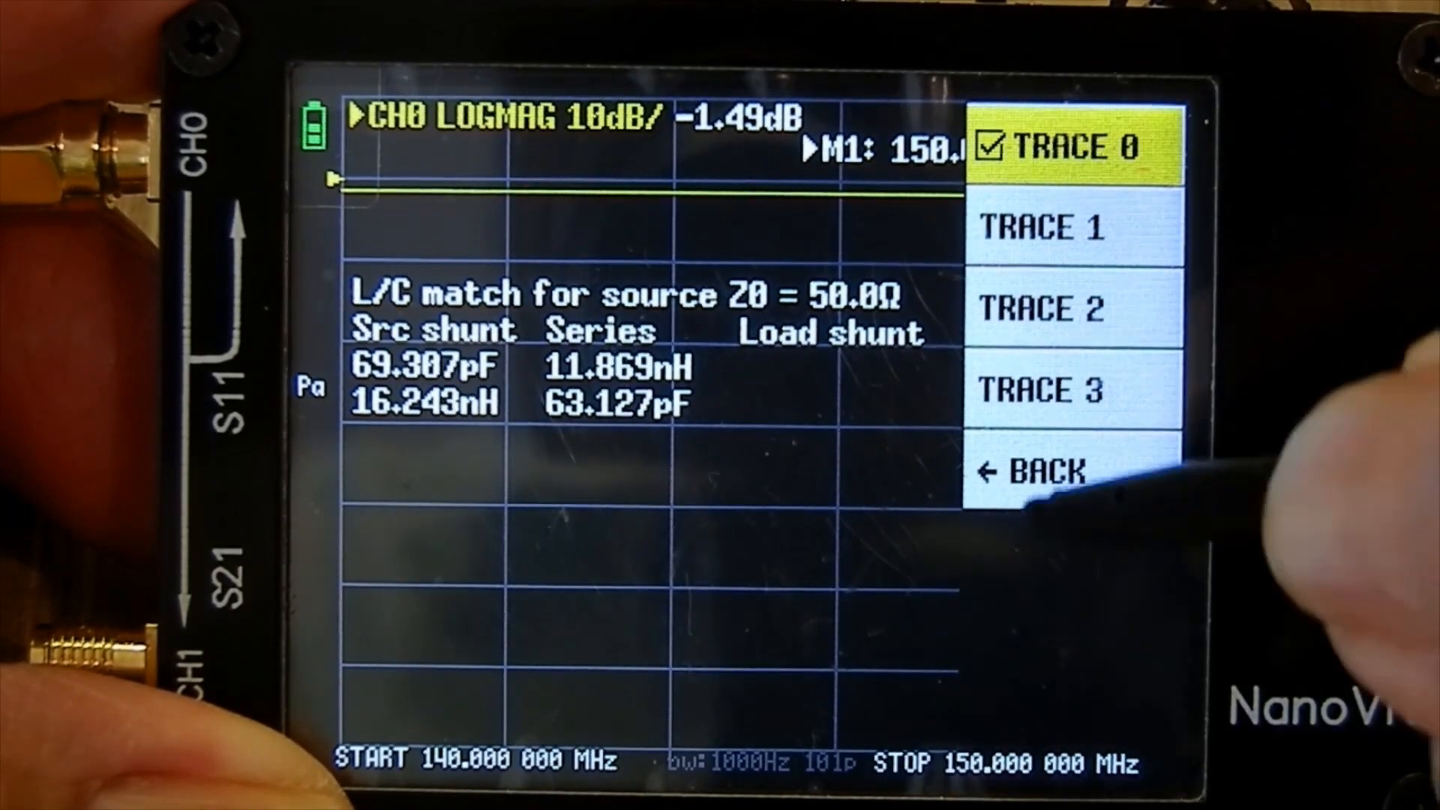
left_click(1038, 471)
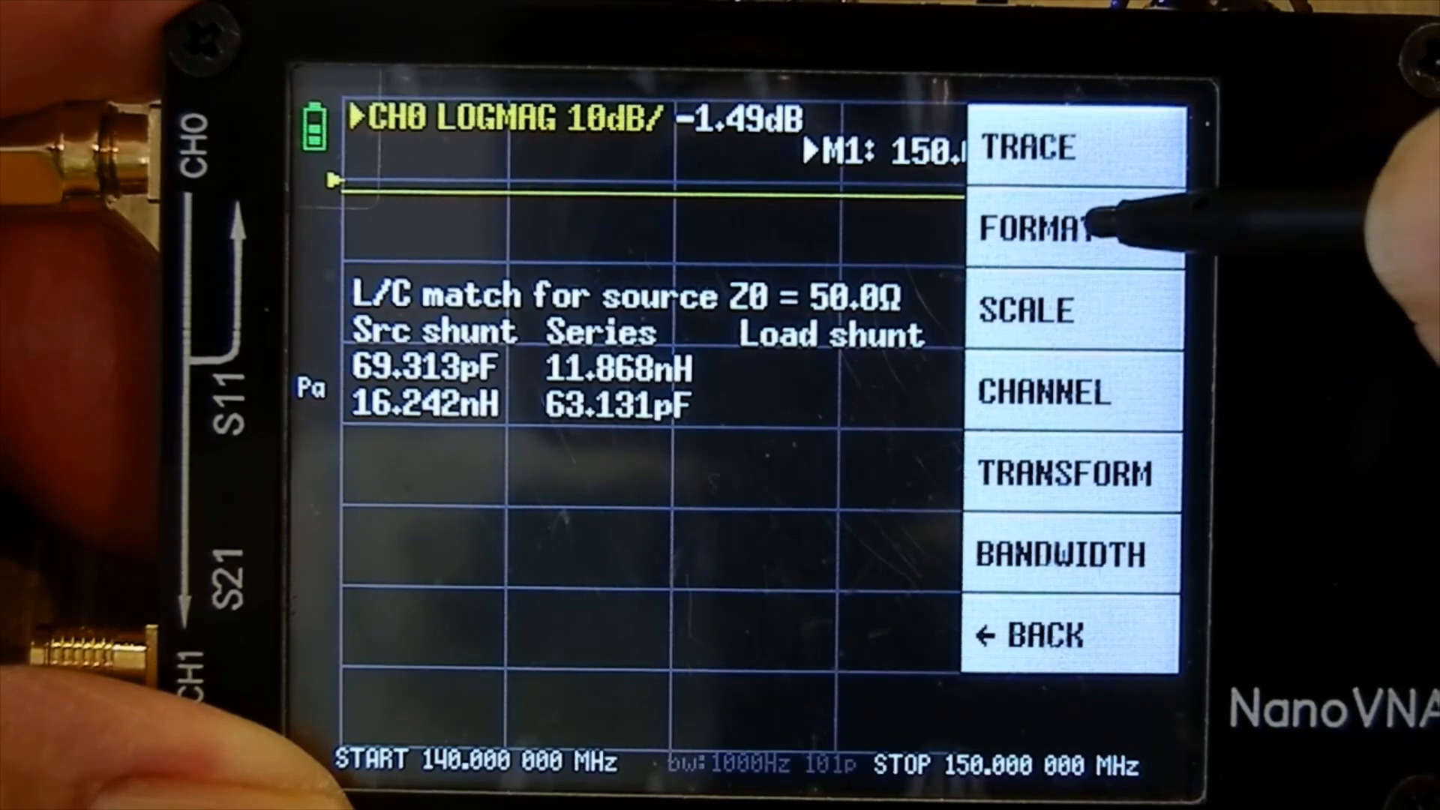
left_click(1056, 227)
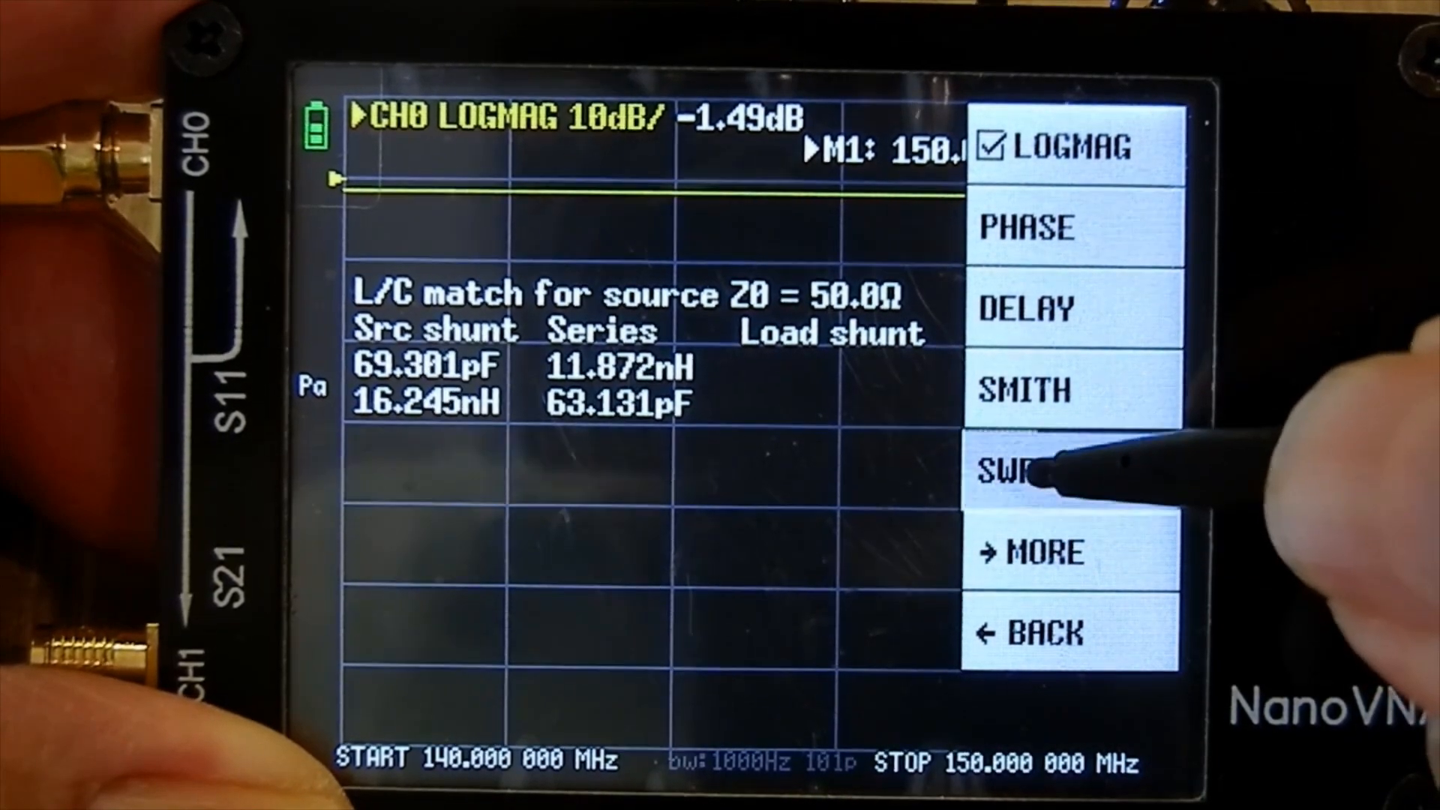
left_click(1010, 470)
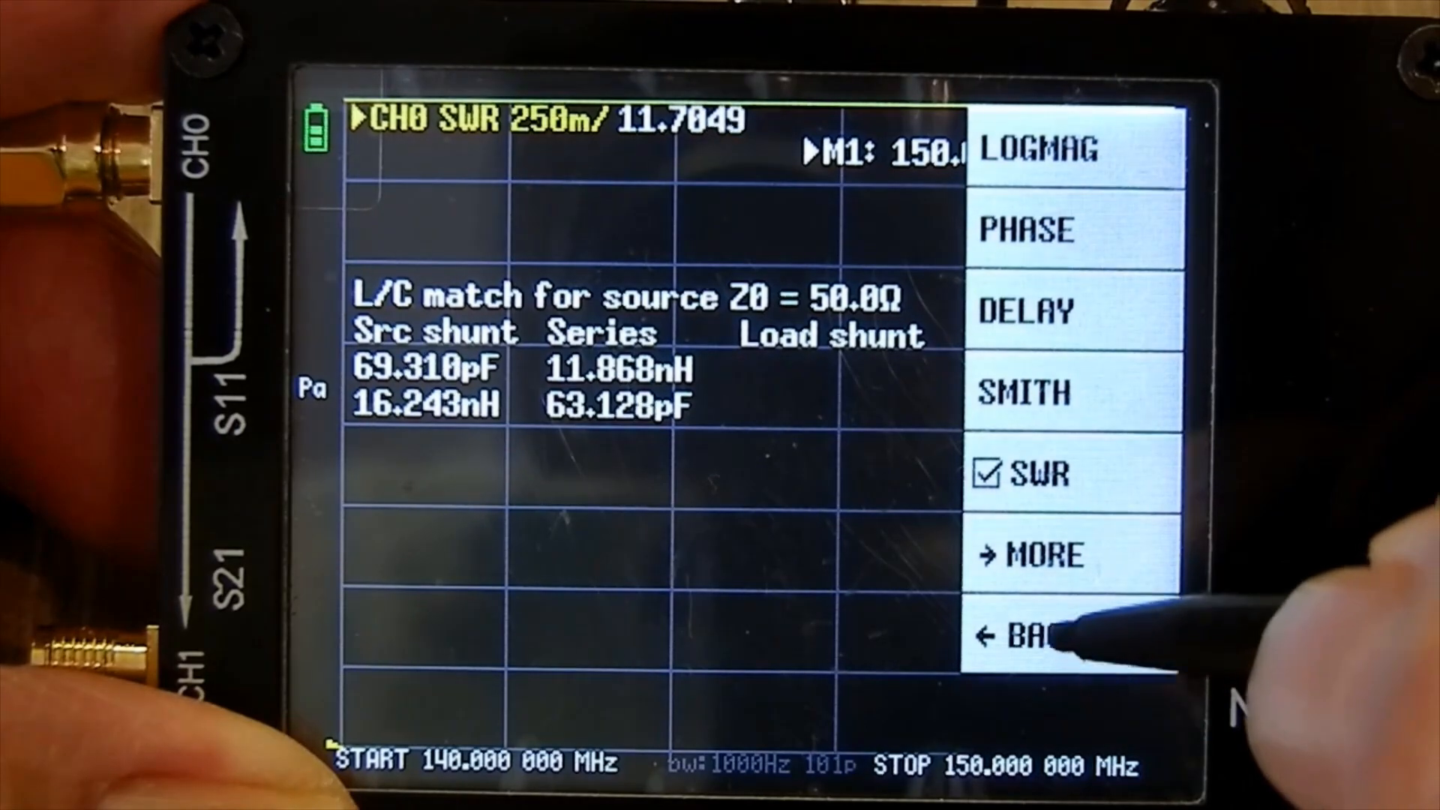
left_click(1029, 635)
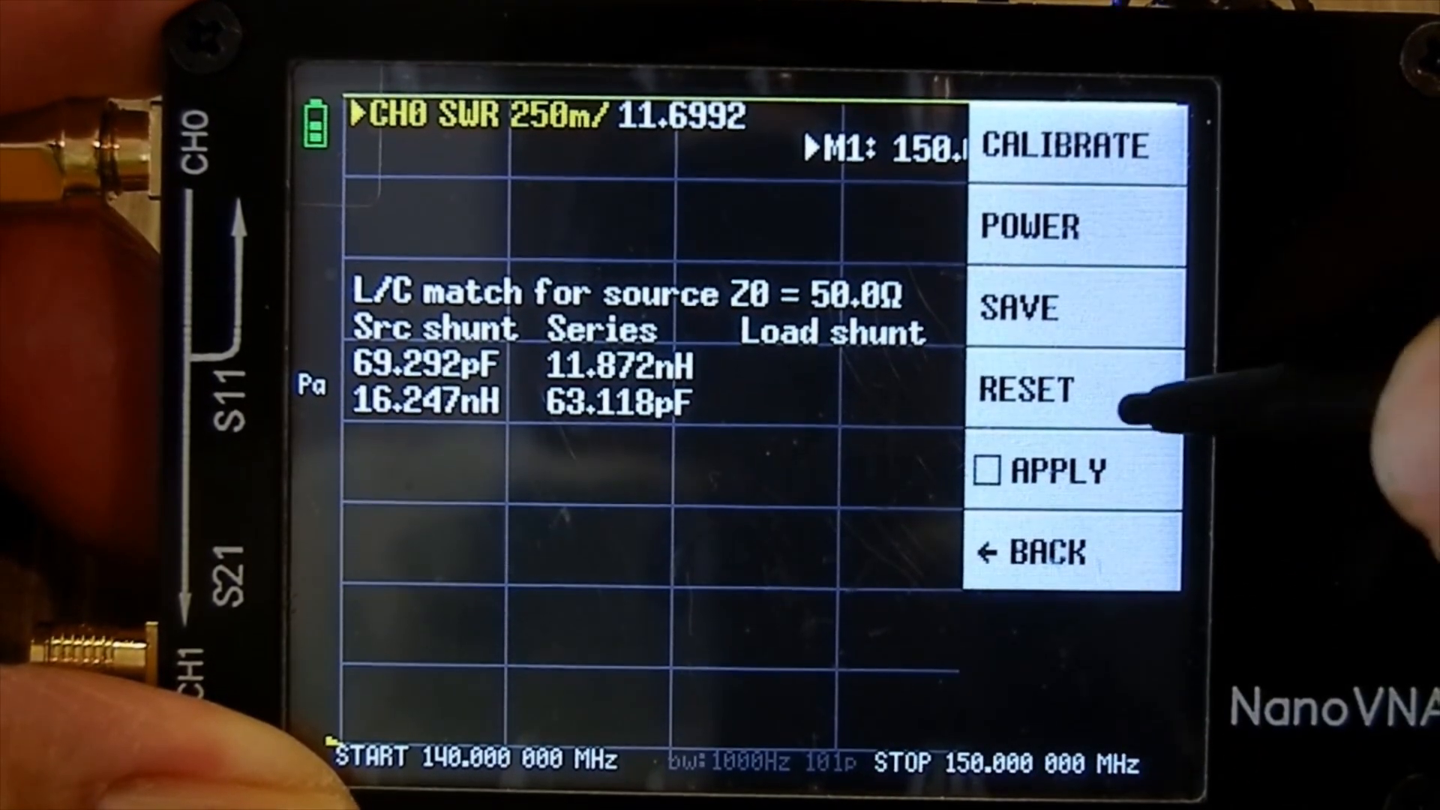
- Measure the open, short and load standards and finish the calibration
left_click(1069, 147)
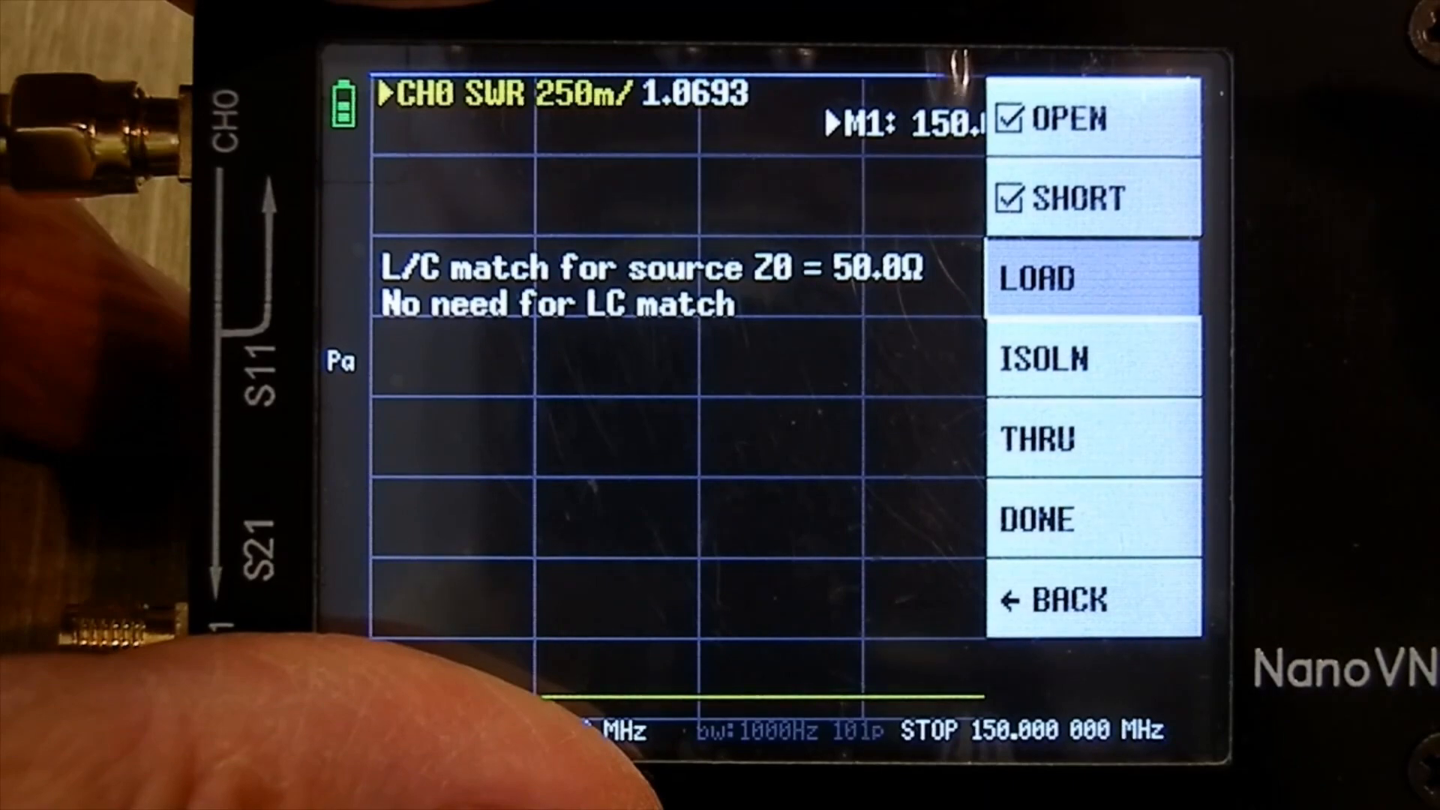
left_click(1094, 278)
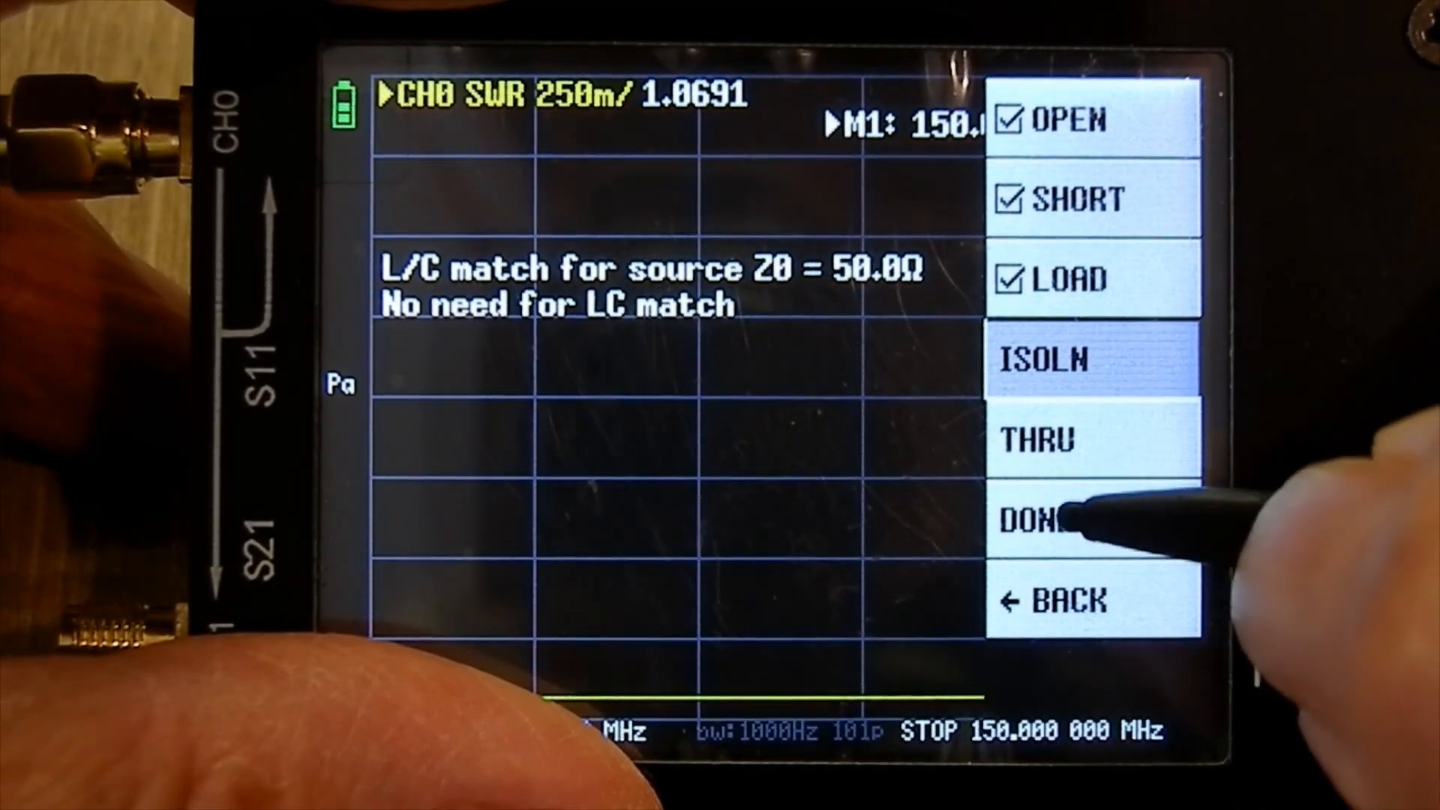
left_click(1043, 519)
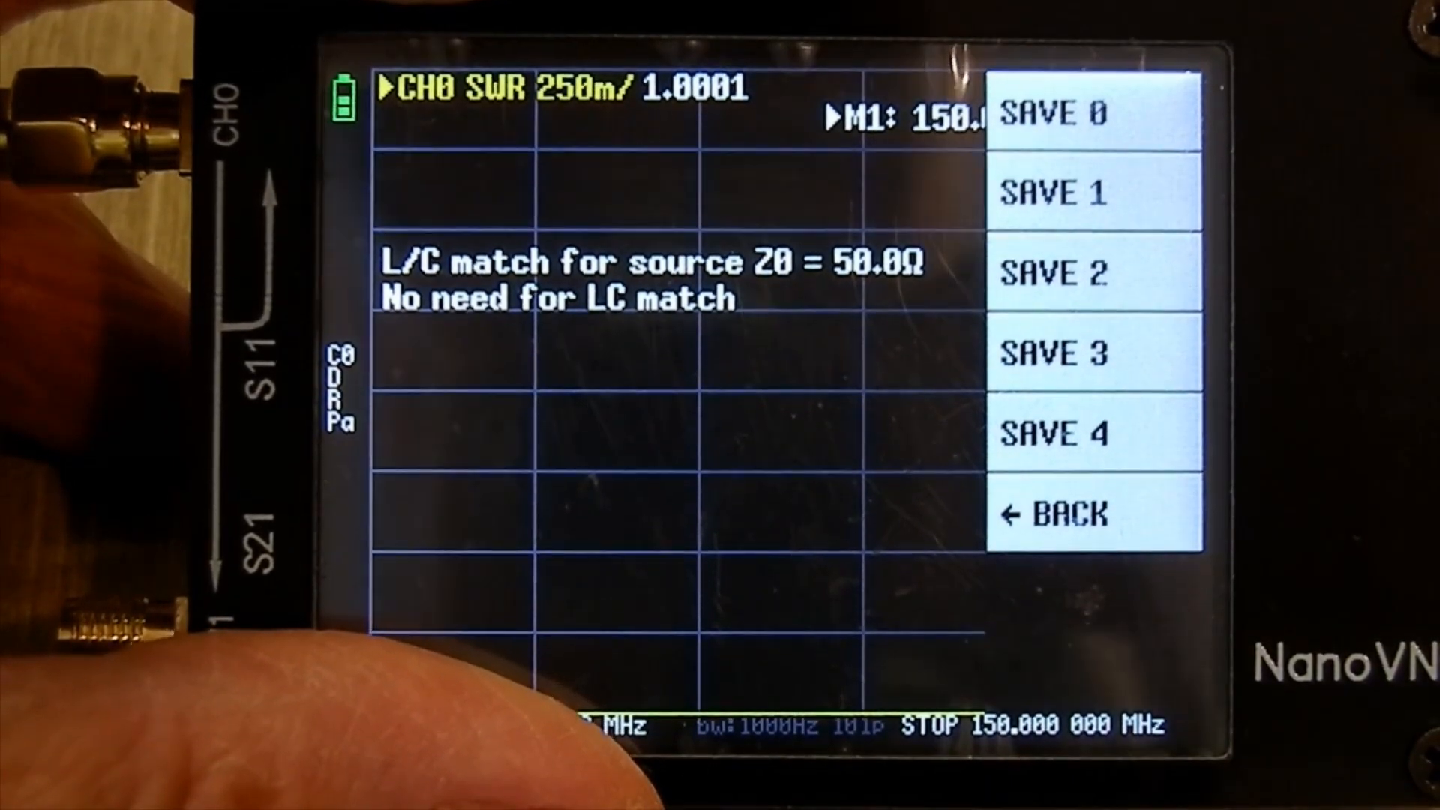
- Save the completed calibration into slot 1
left_click(1056, 192)
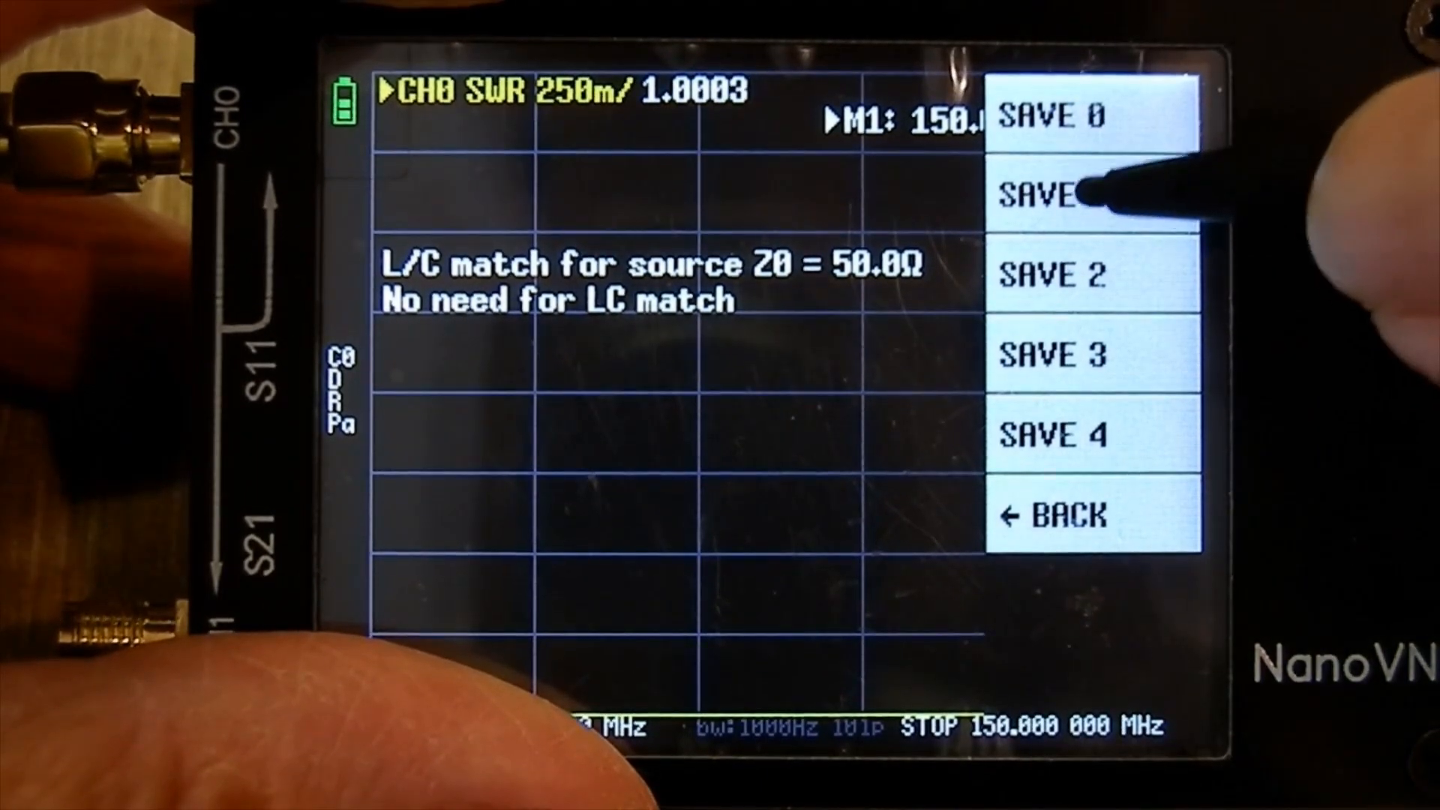
left_click(1052, 195)
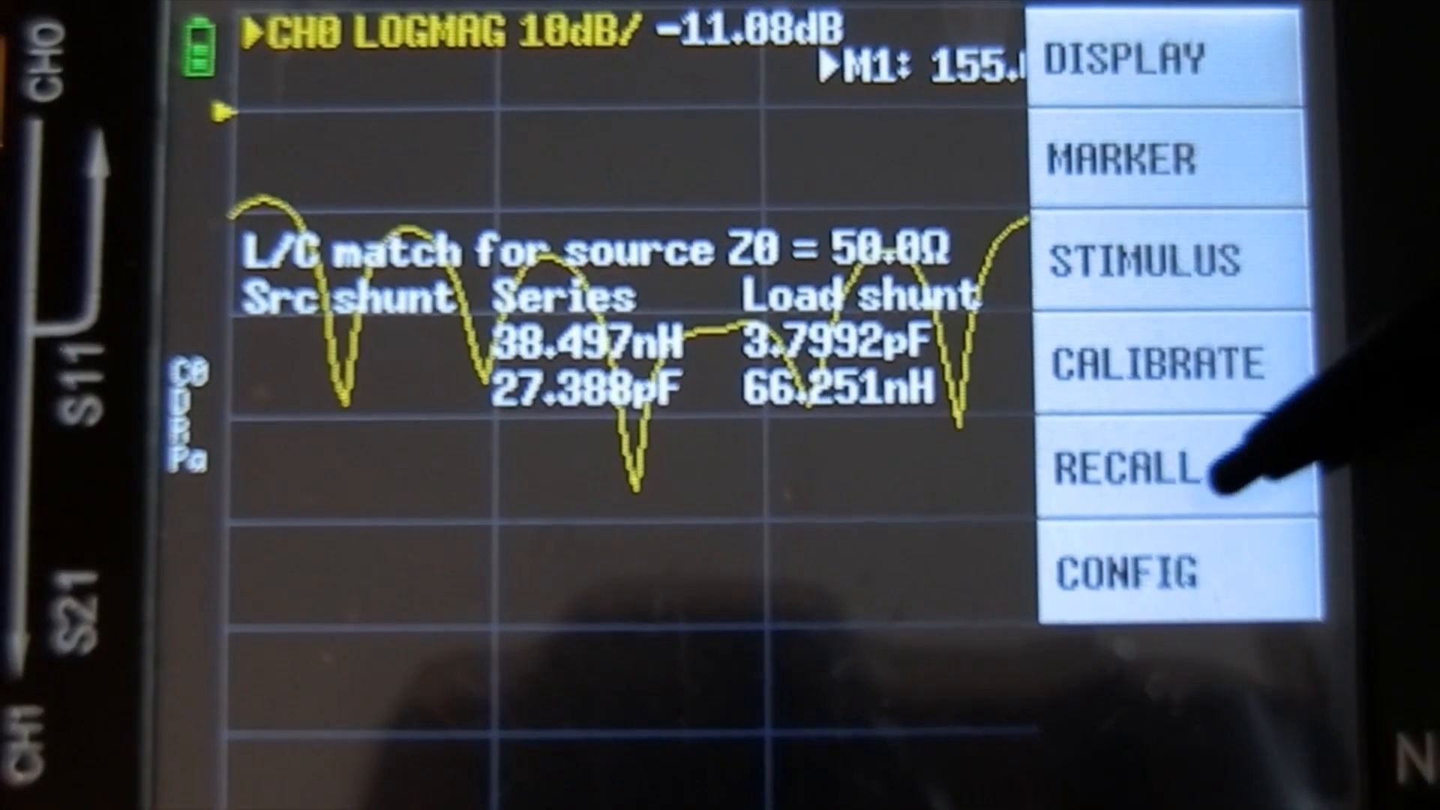
- Recall the slot 1 calibration with the antenna connected
left_click(1128, 468)
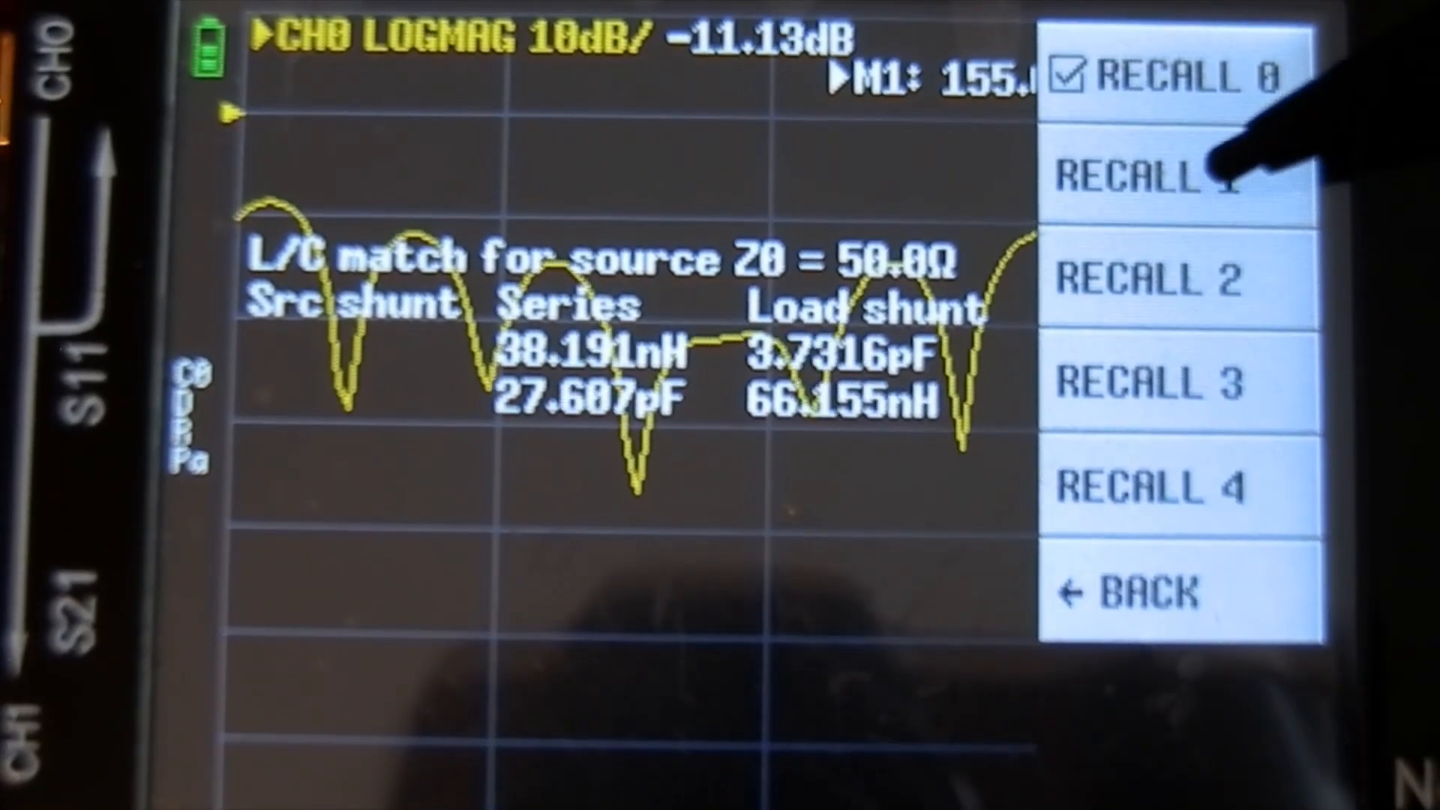
left_click(1176, 174)
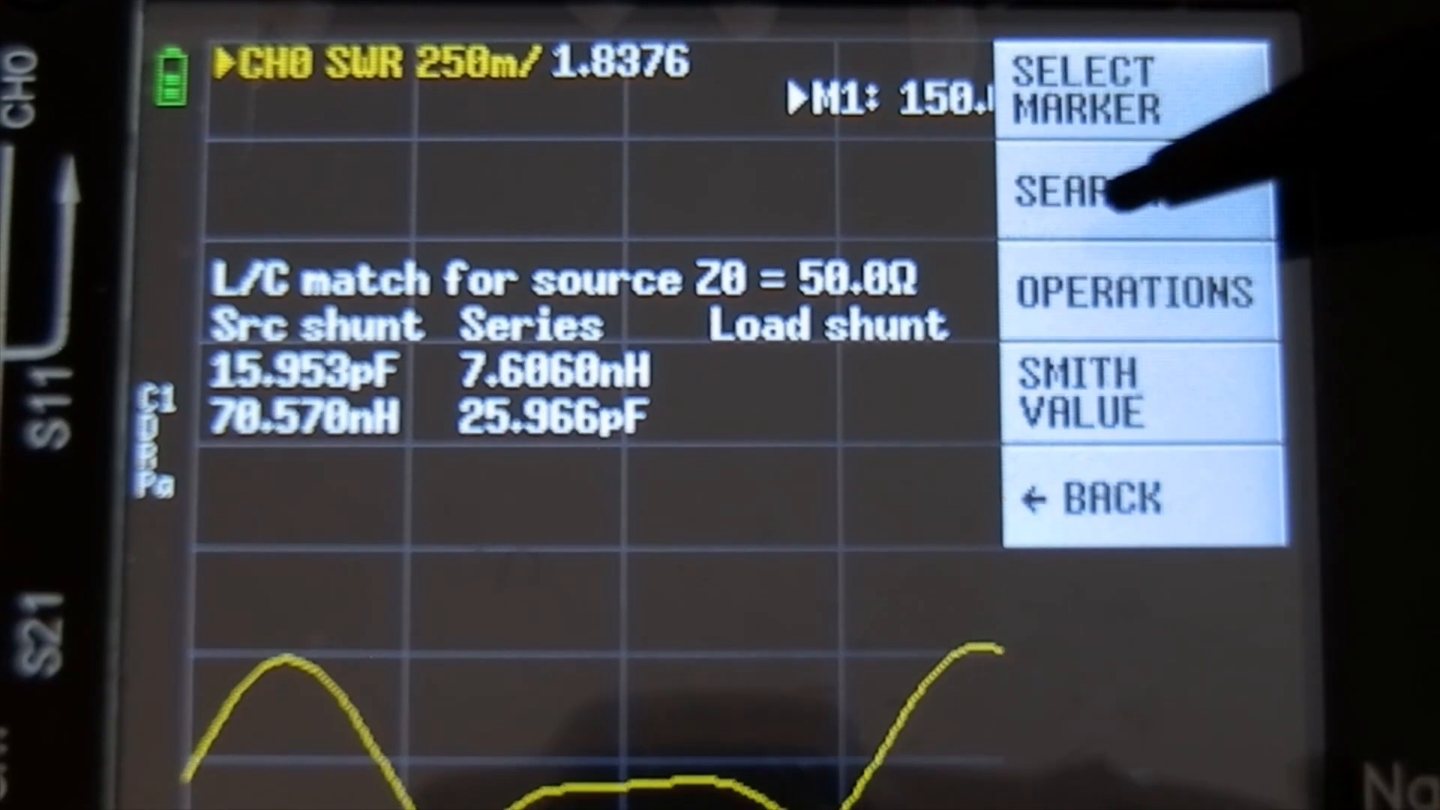
- Search marker 1 to the minimum SWR, about 1.0045 near 142 MHz
left_click(1079, 193)
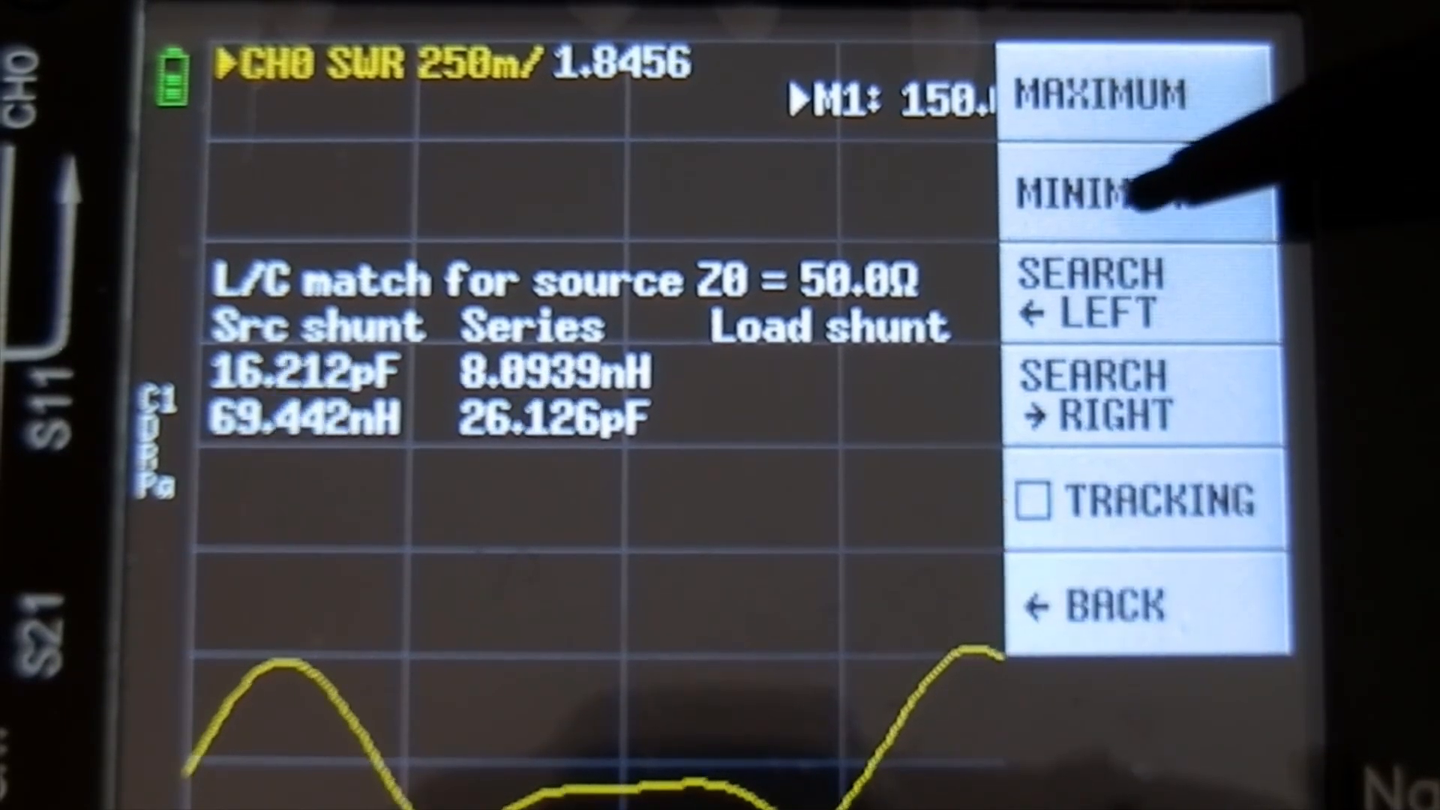
left_click(1103, 183)
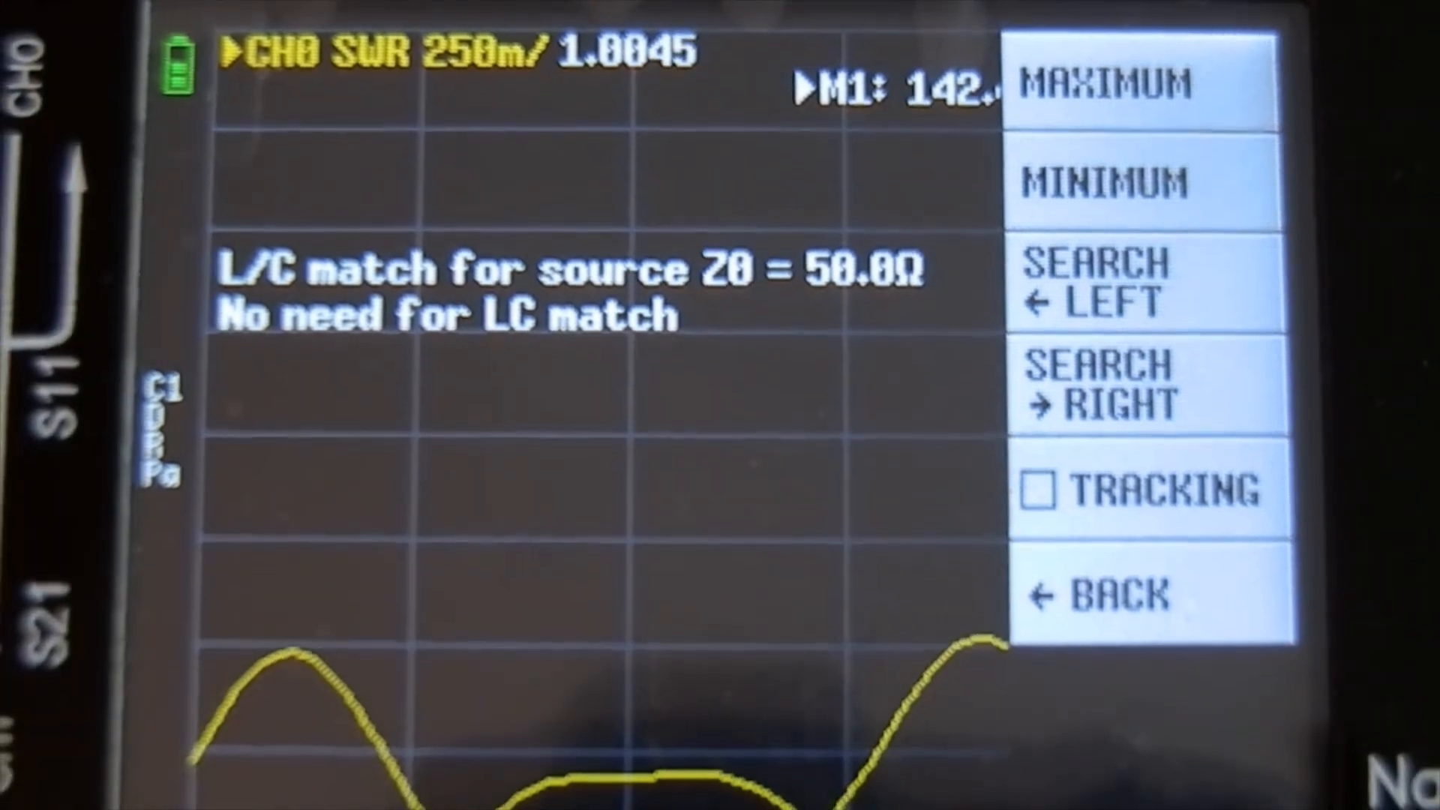